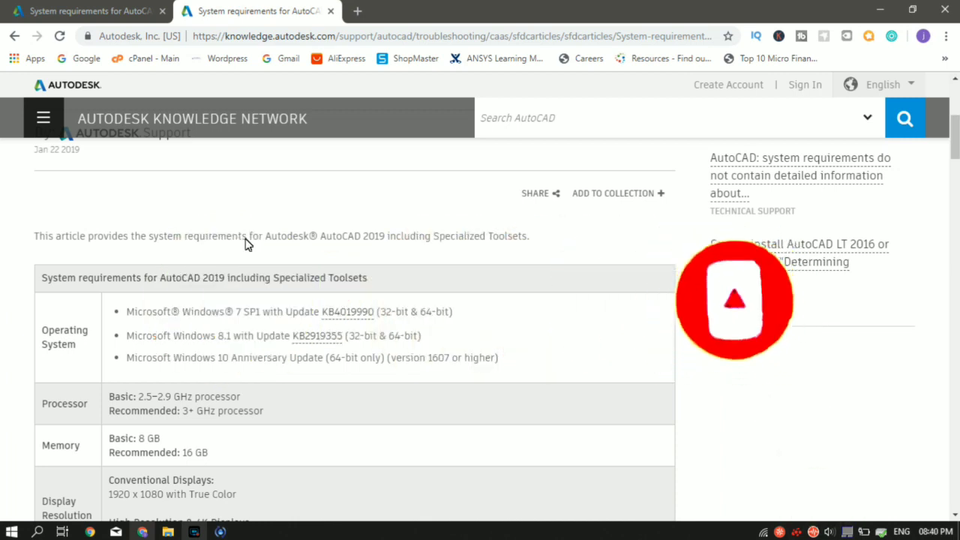
Step: Scroll past the article header to the AutoCAD 2019 requirements table, operating system to display card
{"action": "scroll", "scroll_direction": "down", "scroll_amount": 3}
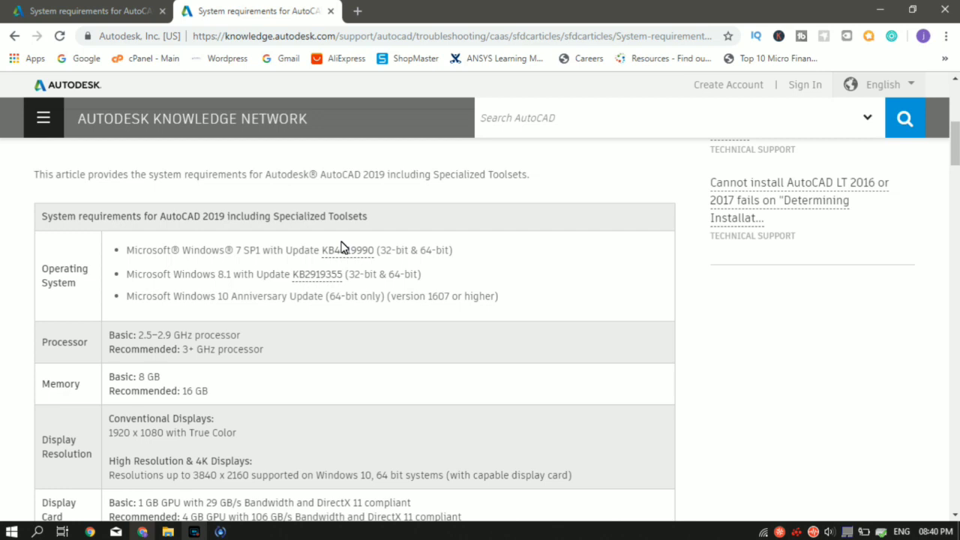
{"action": "mouse_move", "coordinate": [684, 408]}
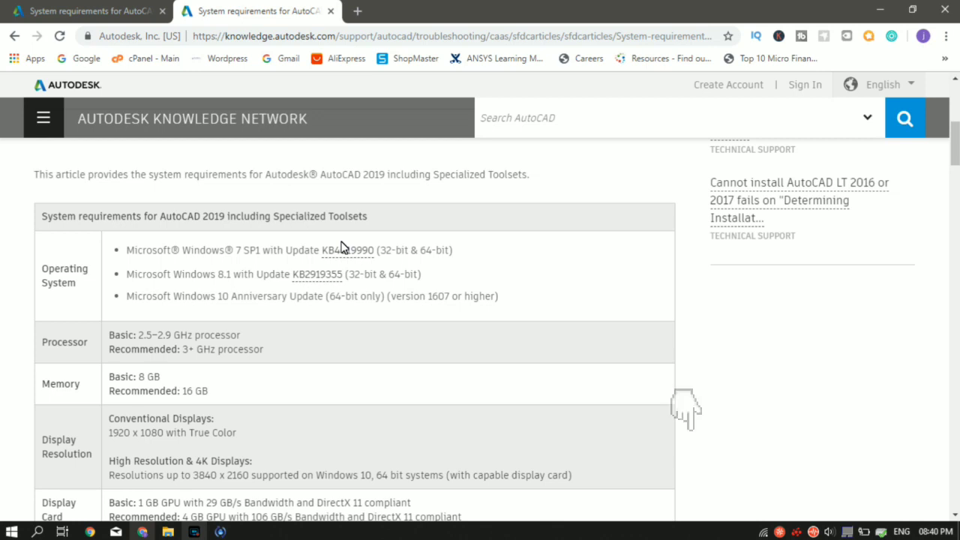
{"action": "mouse_move", "coordinate": [317, 273]}
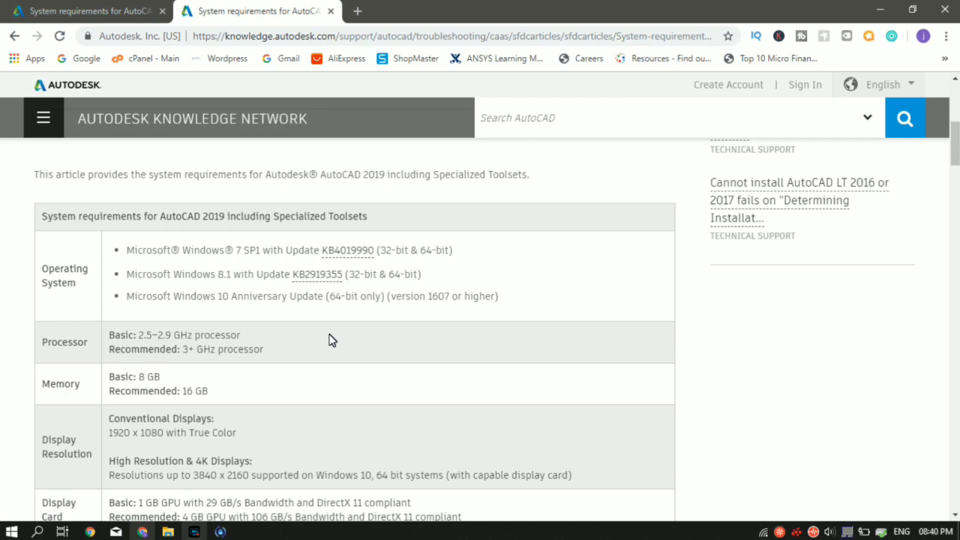
{"action": "mouse_move", "coordinate": [201, 303]}
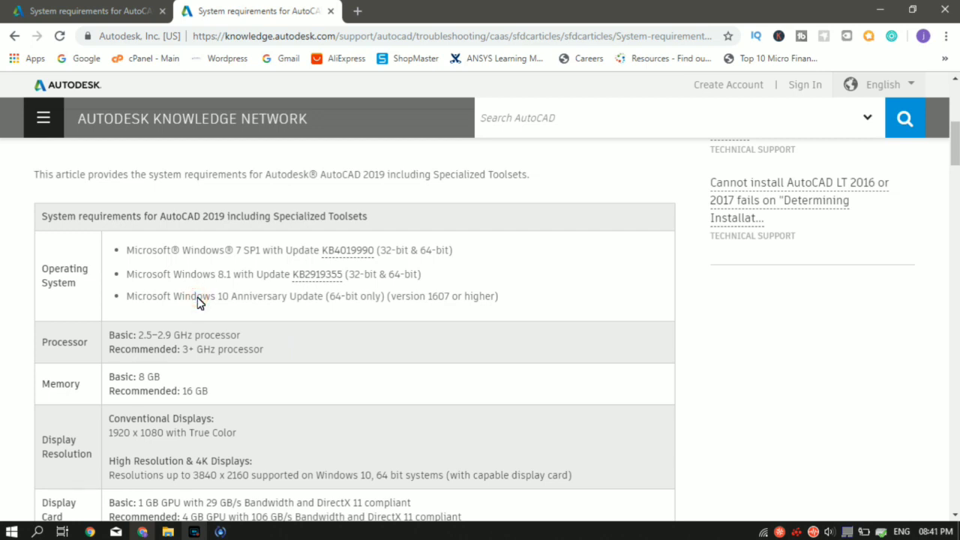
{"action": "mouse_move", "coordinate": [129, 354]}
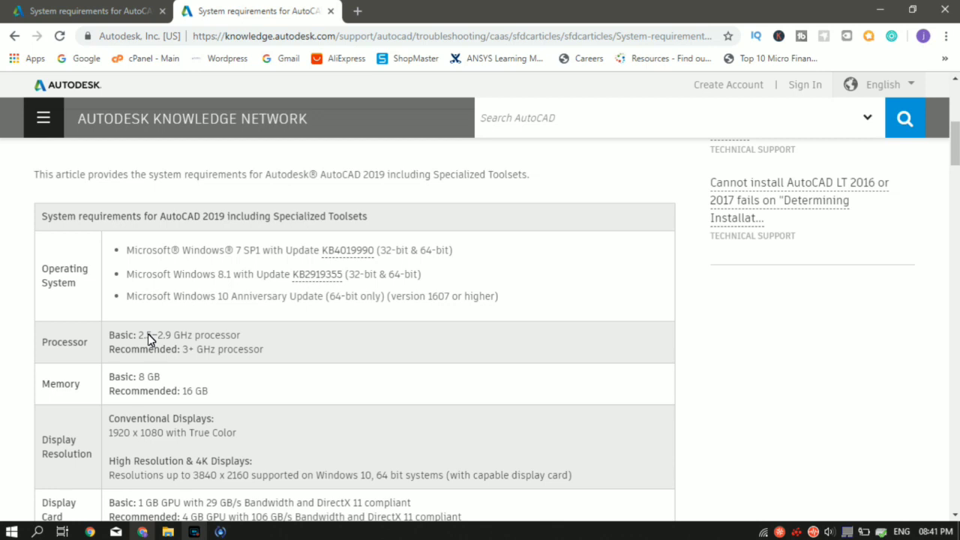
{"action": "mouse_move", "coordinate": [186, 360]}
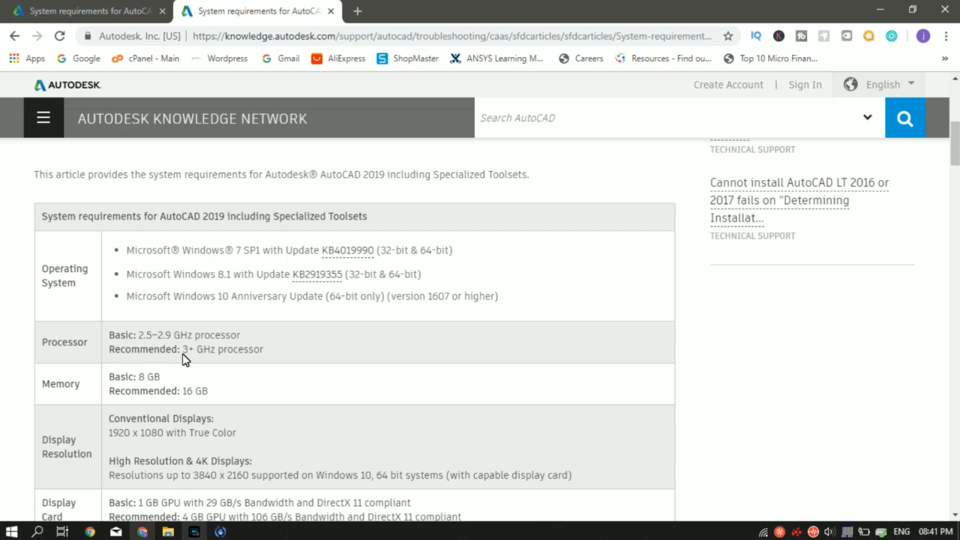
Step: Scroll down to the Display Resolution, Disk Space, Browser and Network rows
{"action": "scroll", "scroll_direction": "down", "scroll_amount": 3}
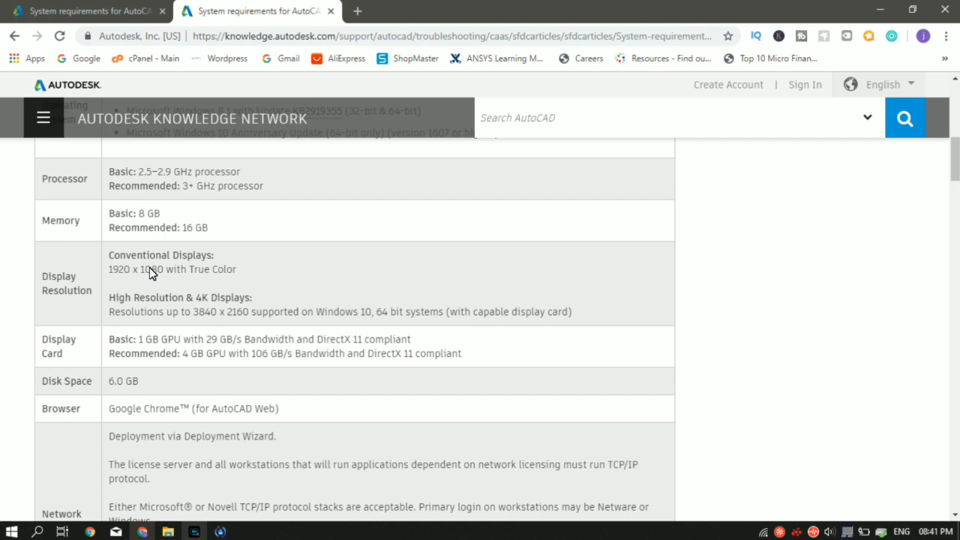
{"action": "mouse_move", "coordinate": [252, 298]}
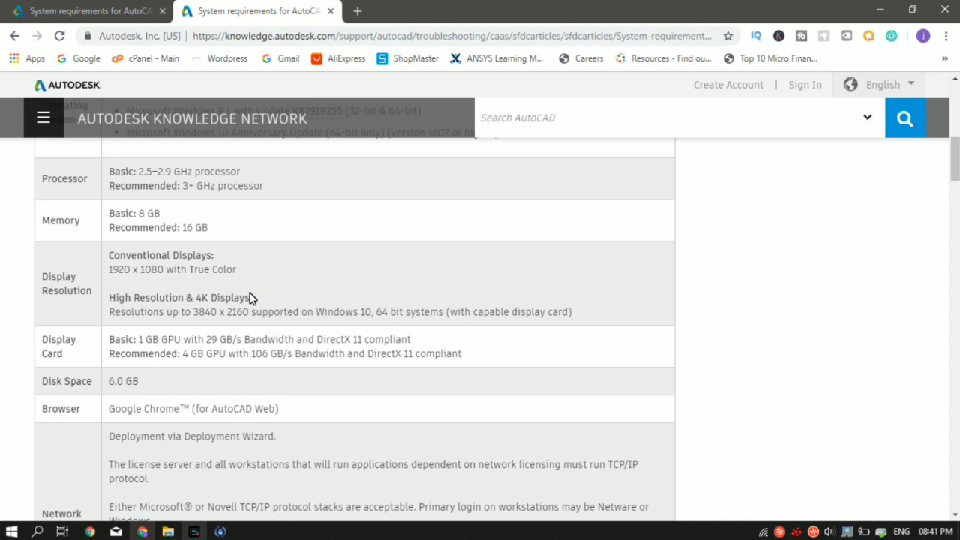
{"action": "mouse_move", "coordinate": [177, 336]}
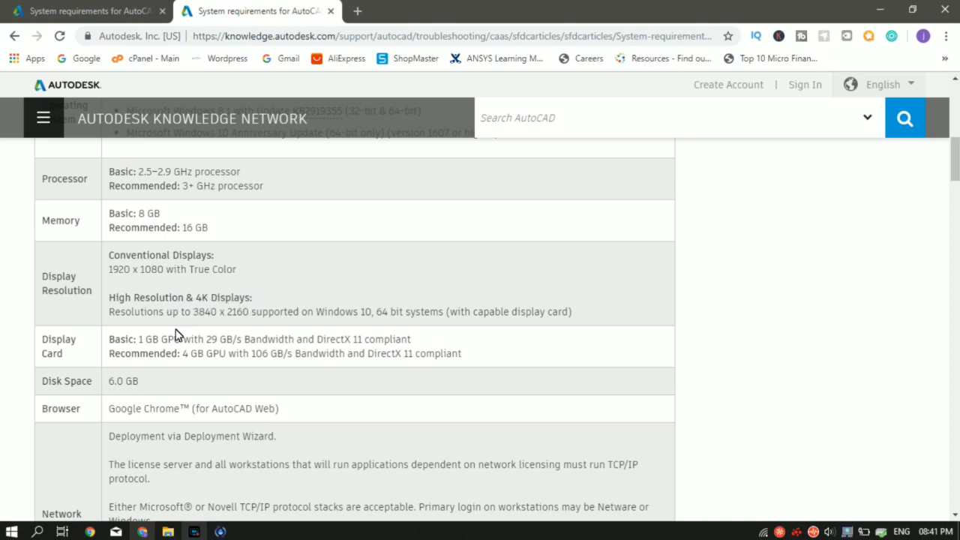
{"action": "mouse_move", "coordinate": [150, 348]}
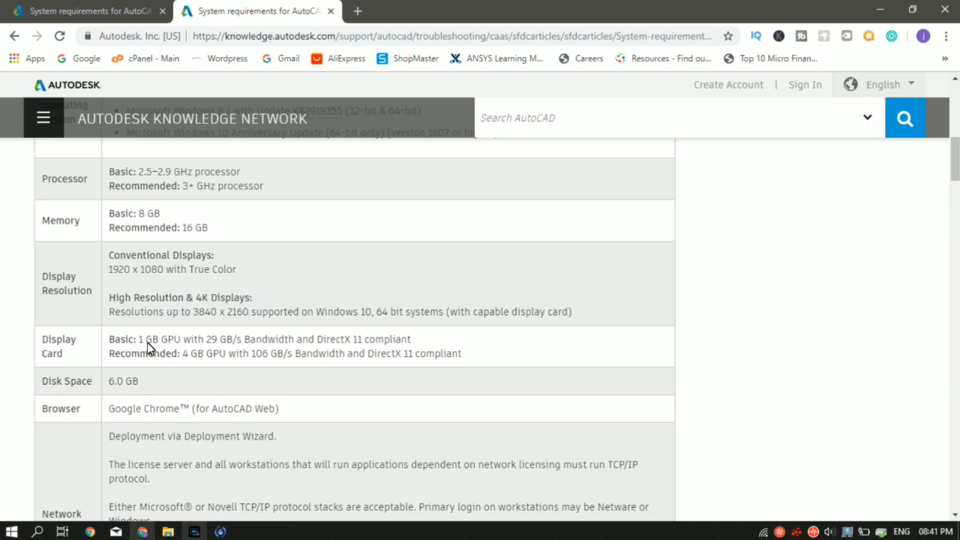
{"action": "mouse_move", "coordinate": [172, 342]}
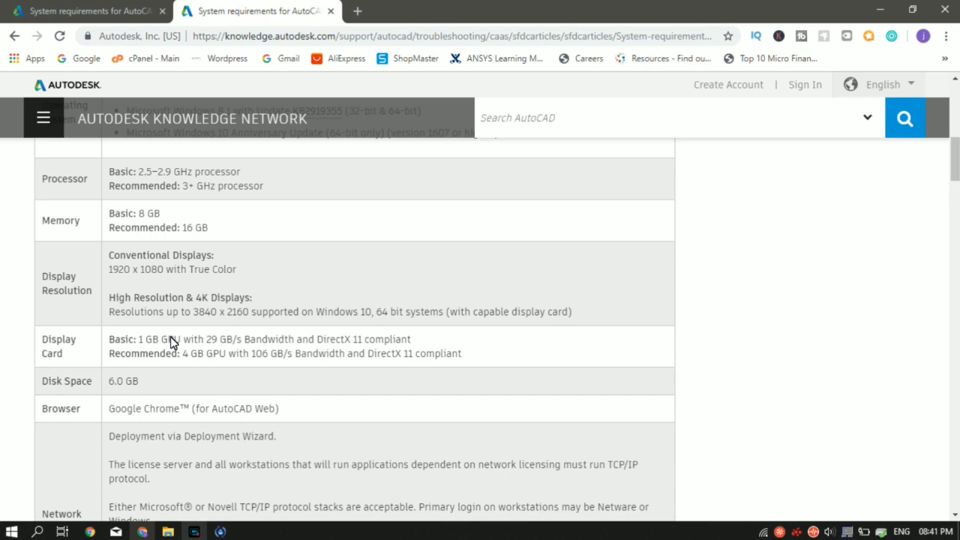
{"action": "mouse_move", "coordinate": [180, 348]}
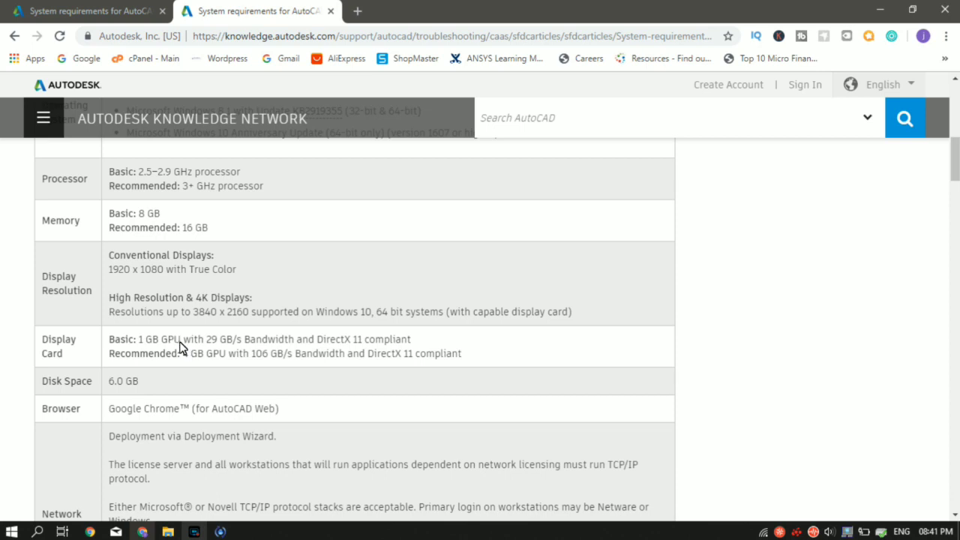
{"action": "mouse_move", "coordinate": [180, 387]}
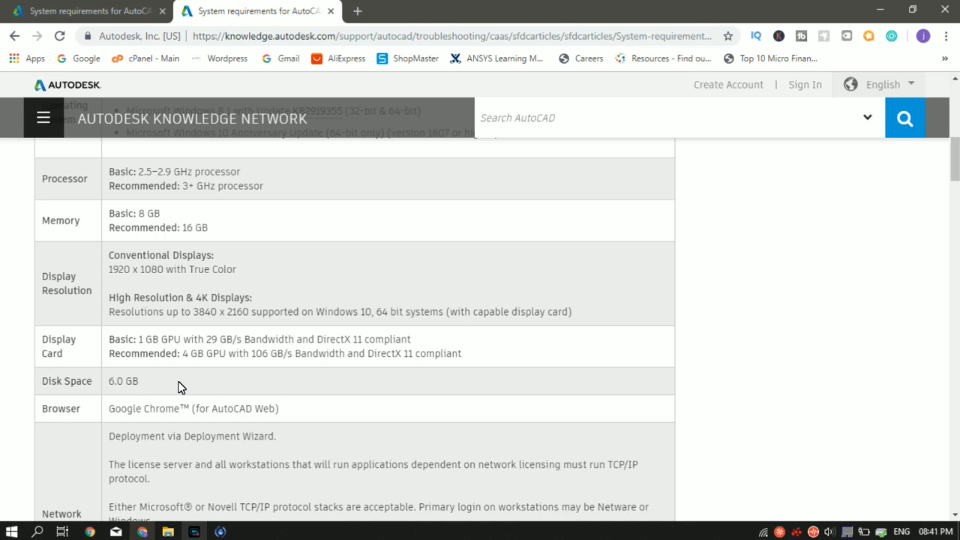
{"action": "scroll", "scroll_direction": "down", "scroll_amount": 3}
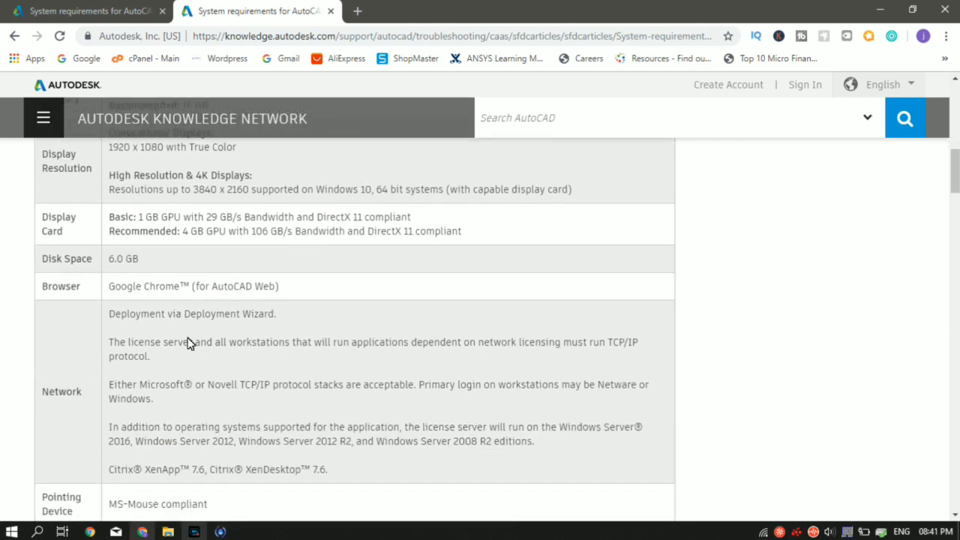
{"action": "mouse_move", "coordinate": [177, 415]}
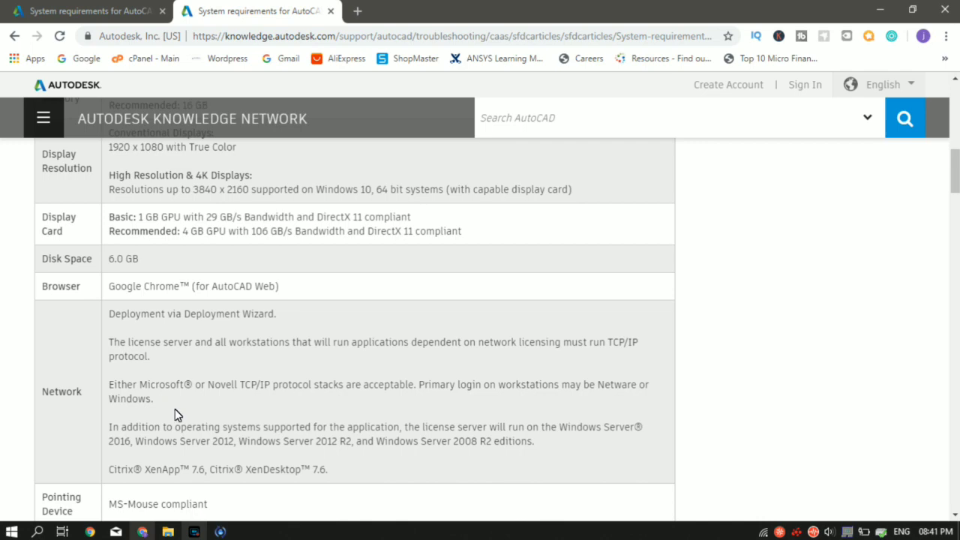
{"action": "scroll", "scroll_direction": "down", "scroll_amount": 3}
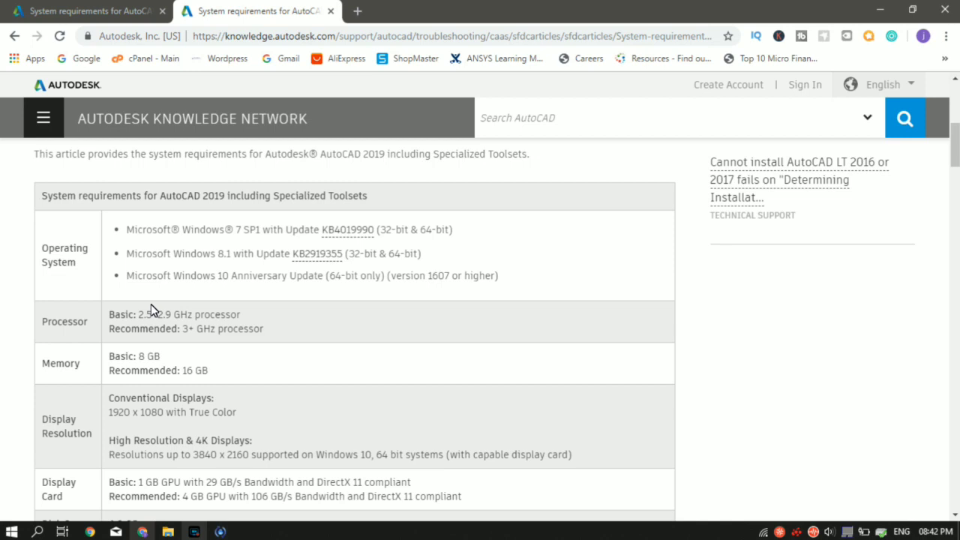
{"action": "mouse_move", "coordinate": [399, 288]}
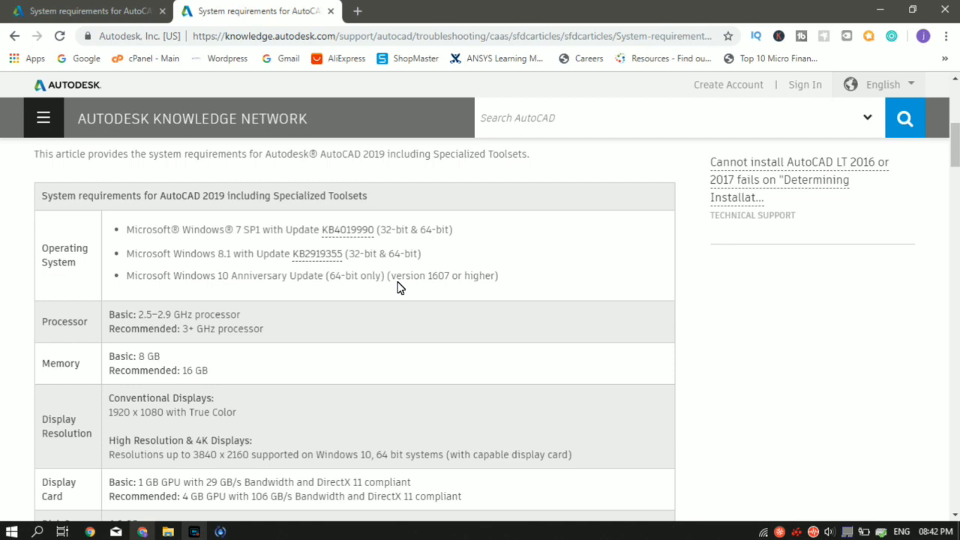
{"action": "scroll", "scroll_direction": "down", "scroll_amount": 3}
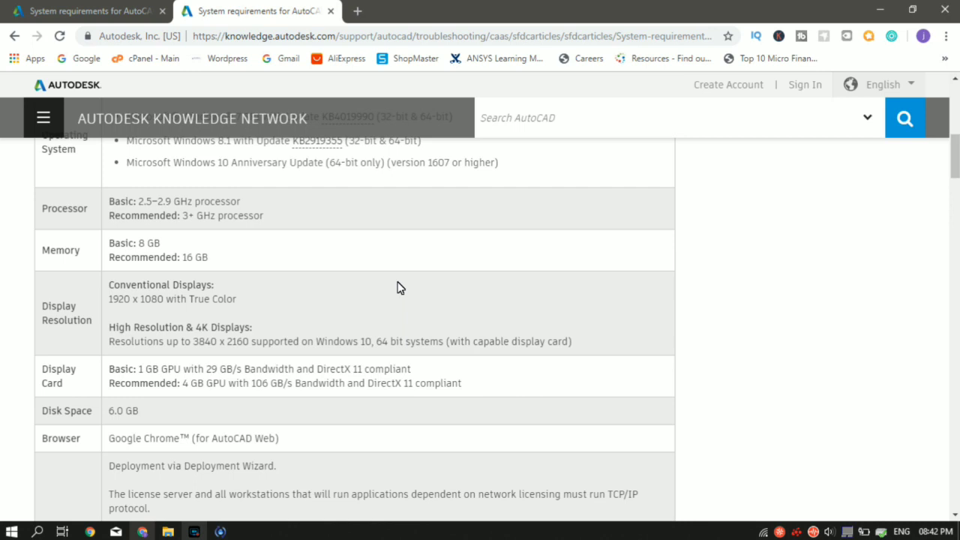
{"action": "scroll", "scroll_direction": "down", "scroll_amount": 3}
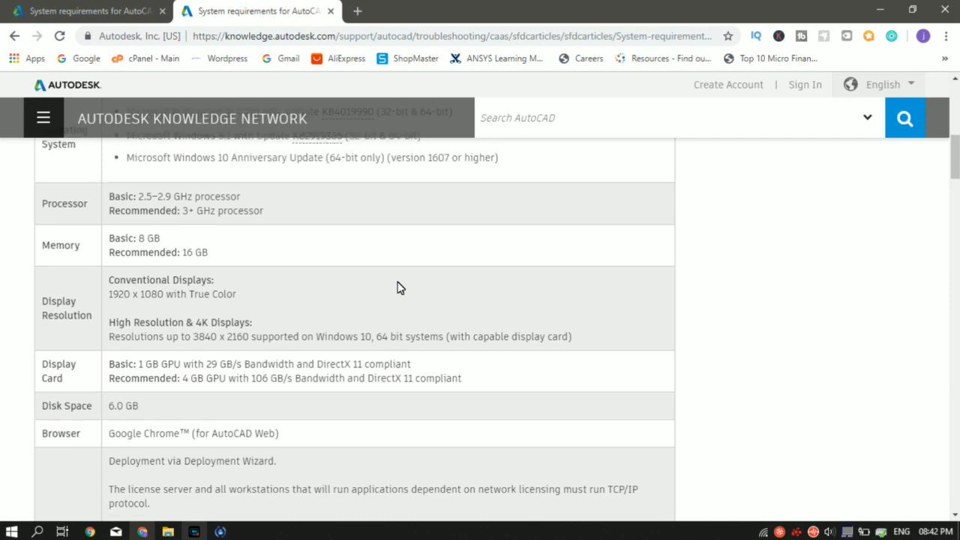
{"action": "scroll", "scroll_direction": "down", "scroll_amount": 3}
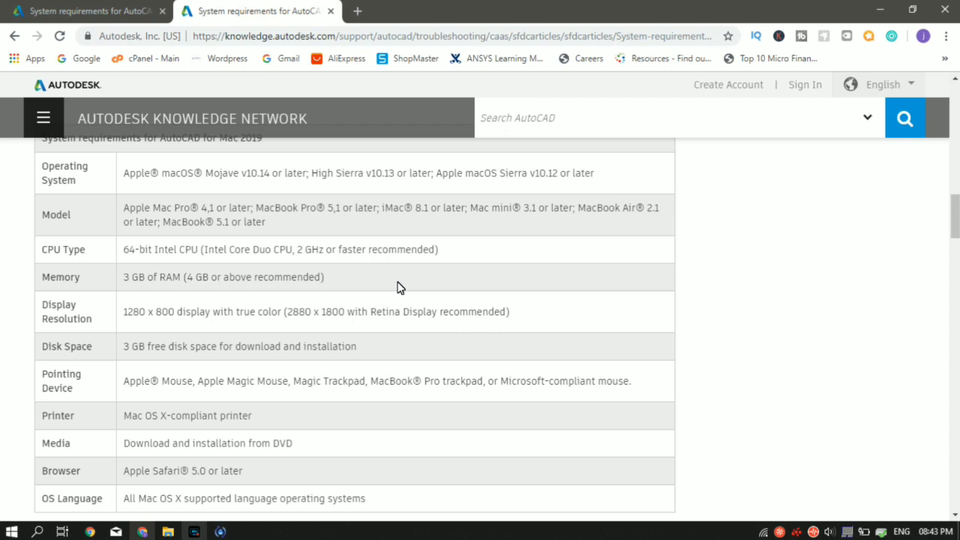
Step: Scroll past the Mac table to the Additional Requirements for large datasets, point clouds and 3D modeling
{"action": "scroll", "scroll_direction": "down", "scroll_amount": 3}
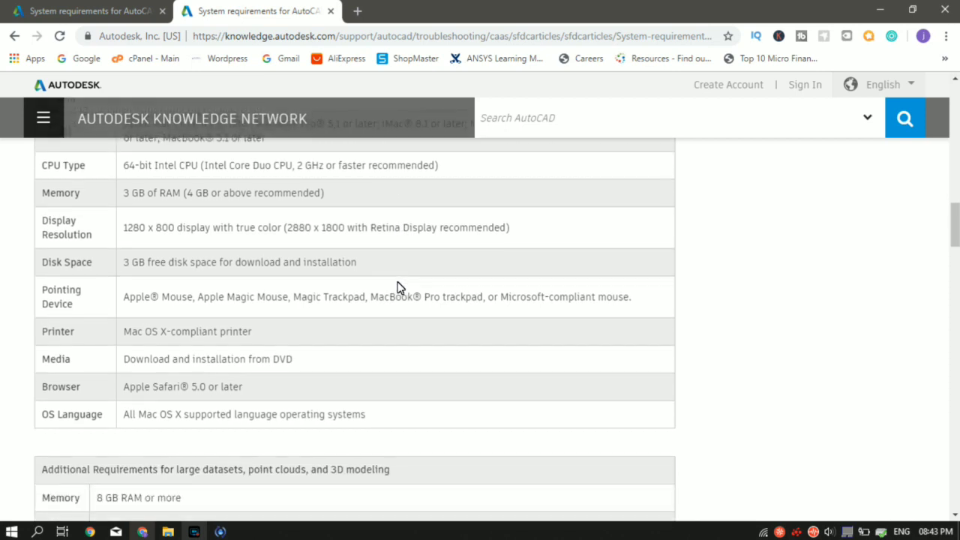
{"action": "scroll", "scroll_direction": "down", "scroll_amount": 3}
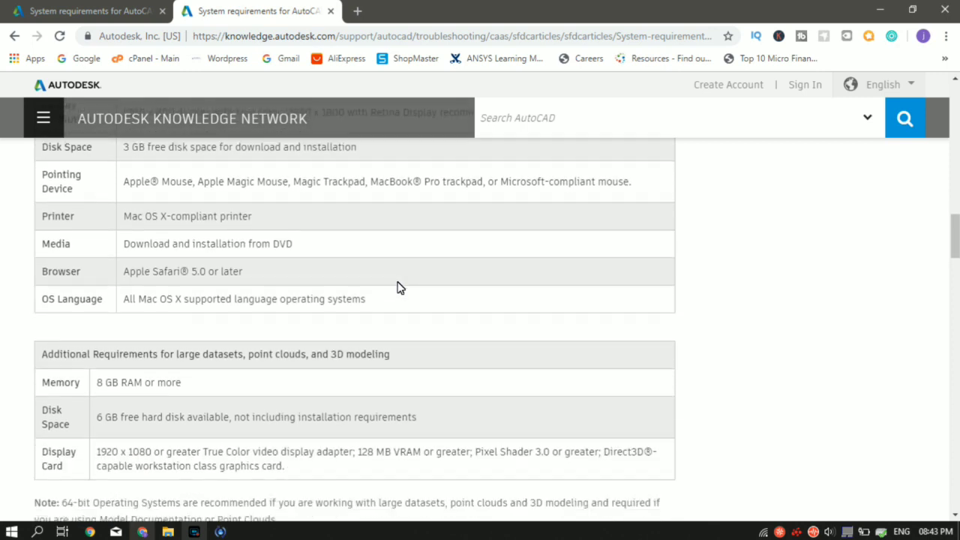
{"action": "scroll", "scroll_direction": "down", "scroll_amount": 3}
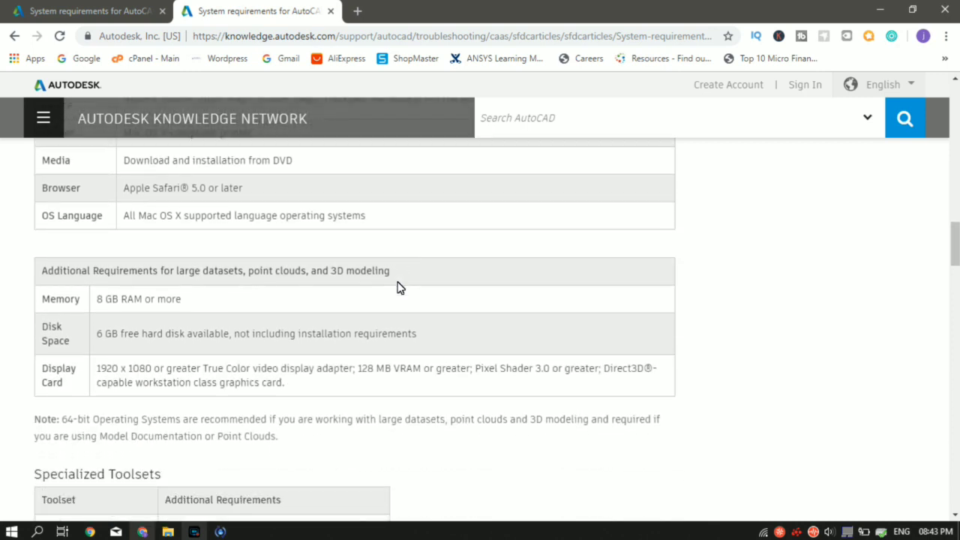
Step: Scroll through the Specialized Toolsets table until the AutoCAD Map 3D Additional Requirements heading appears
{"action": "scroll", "scroll_direction": "down", "scroll_amount": 3}
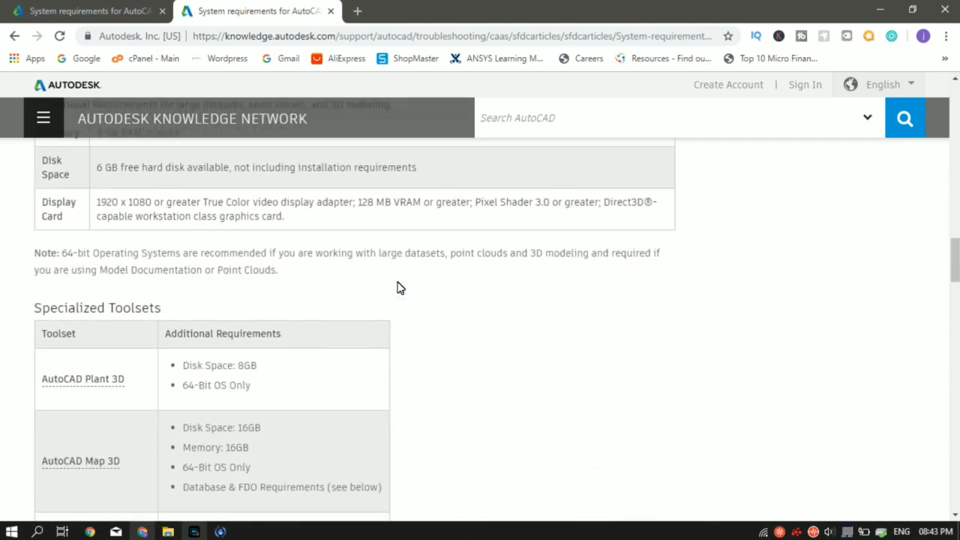
{"action": "scroll", "scroll_direction": "down", "scroll_amount": 3}
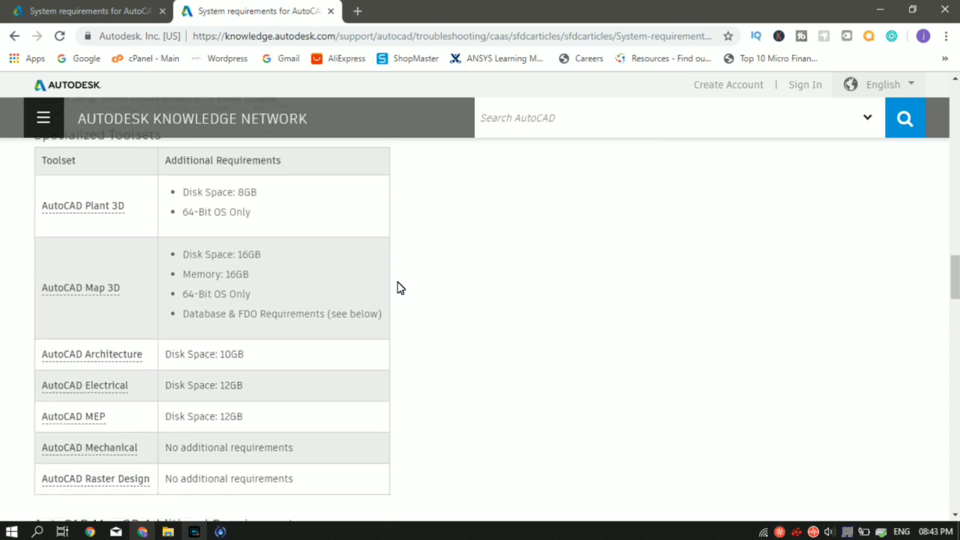
{"action": "scroll", "scroll_direction": "up", "scroll_amount": 3}
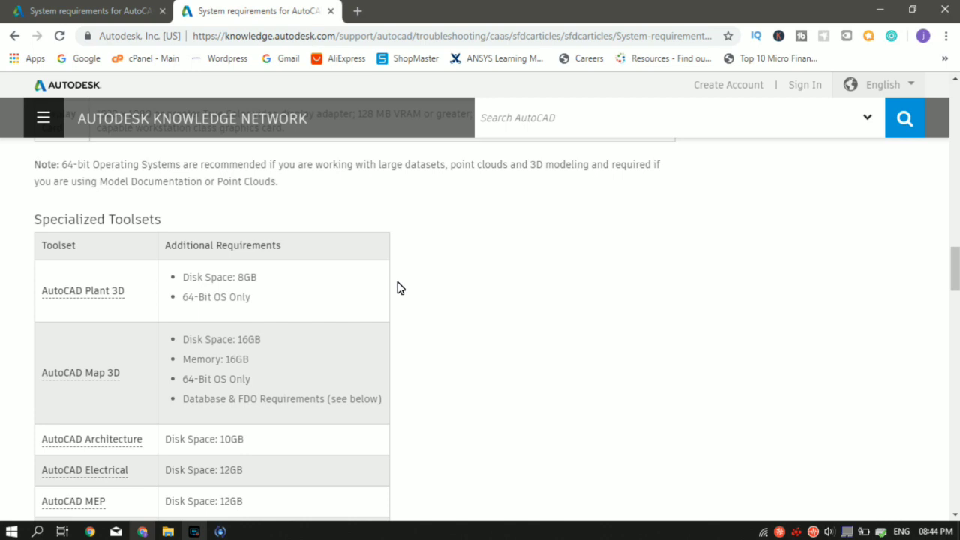
{"action": "scroll", "scroll_direction": "down", "scroll_amount": 3}
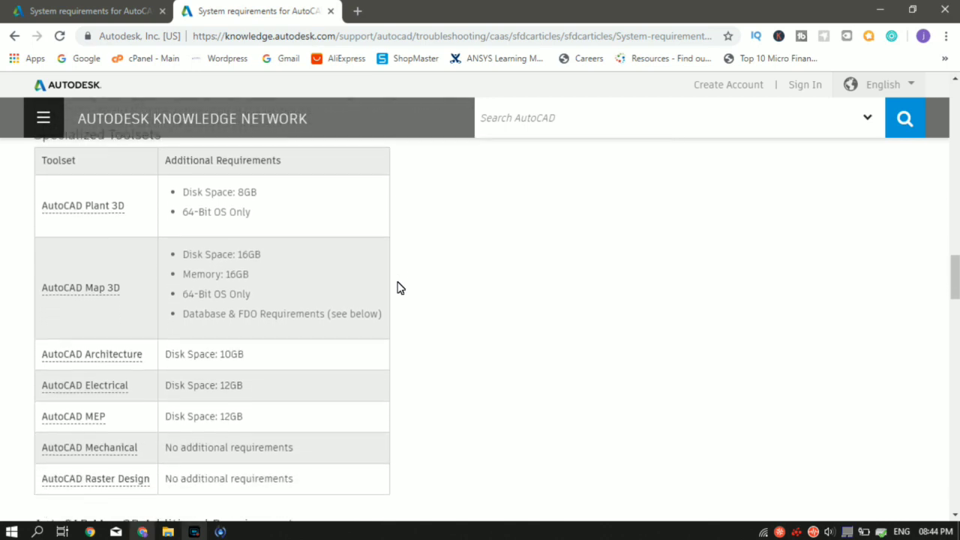
{"action": "scroll", "scroll_direction": "down", "scroll_amount": 3}
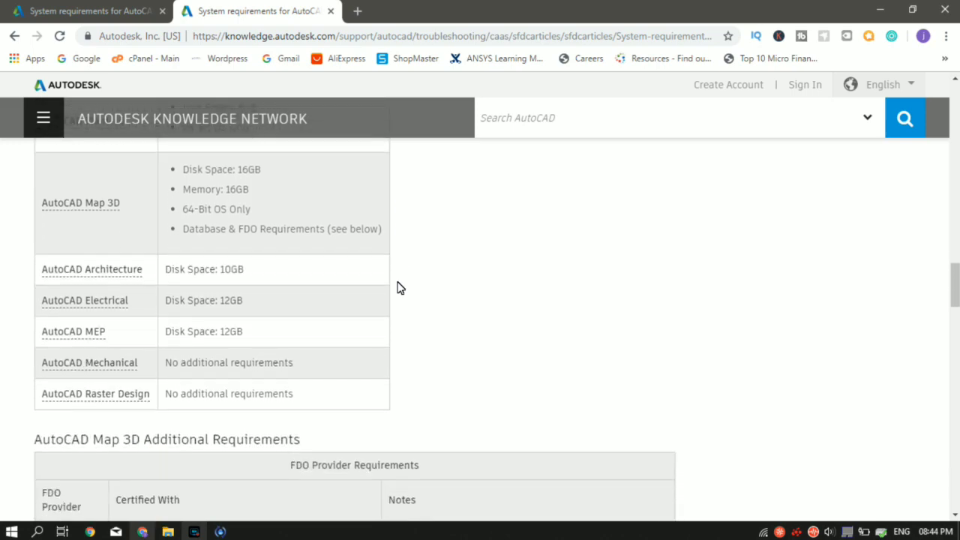
{"action": "scroll", "scroll_direction": "down", "scroll_amount": 3}
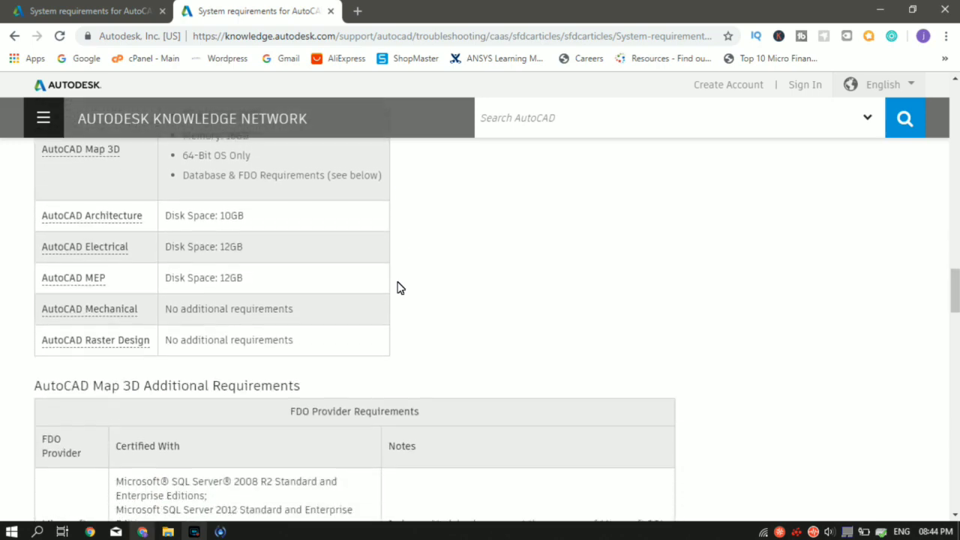
Step: Scroll back up toward the main AutoCAD 2019 Windows requirements table
{"action": "scroll", "scroll_direction": "down", "scroll_amount": 3}
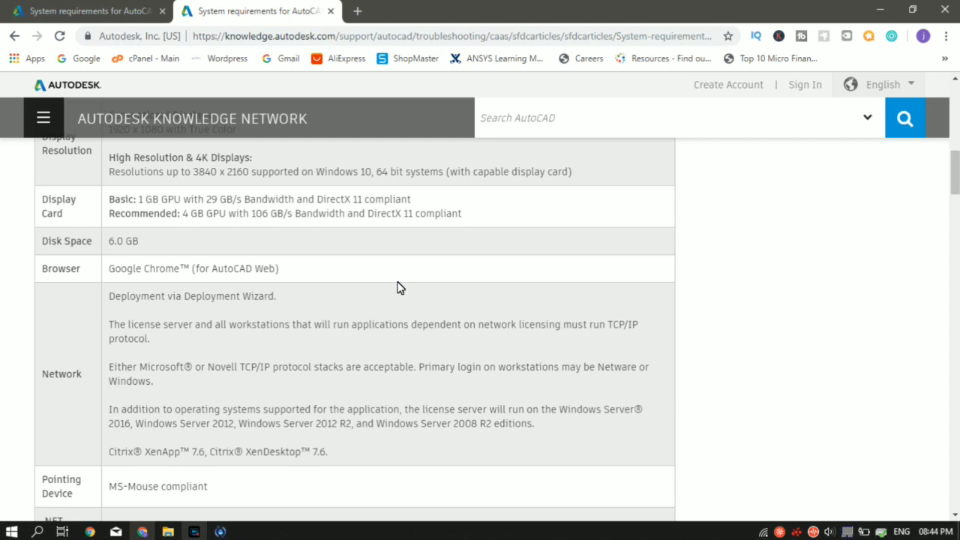
{"action": "scroll", "scroll_direction": "up", "scroll_amount": 3}
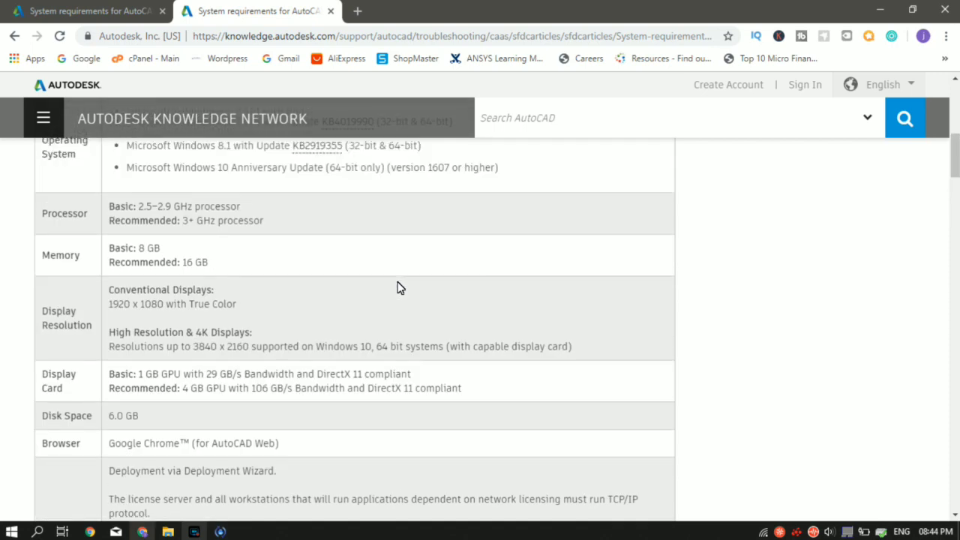
{"action": "scroll", "scroll_direction": "up", "scroll_amount": 3}
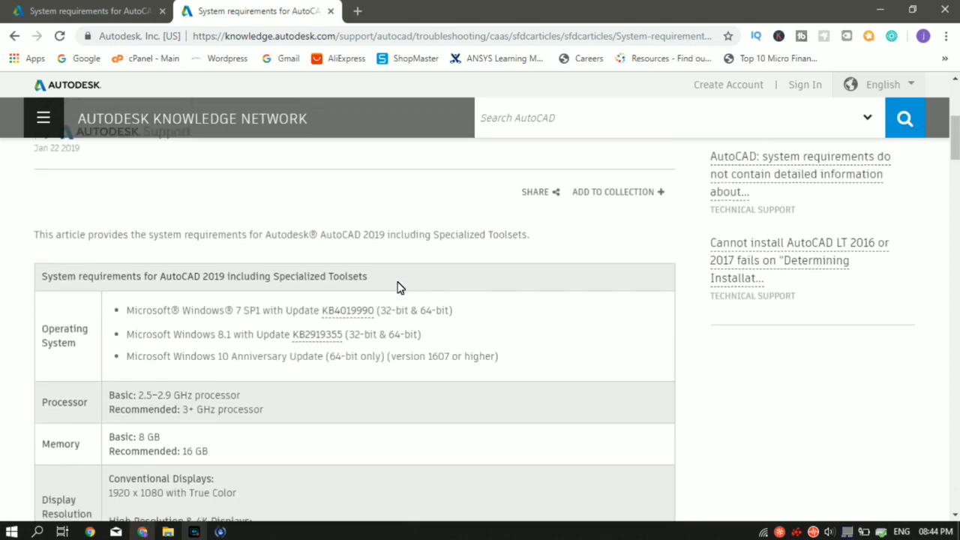
{"action": "scroll", "scroll_direction": "down", "scroll_amount": 3}
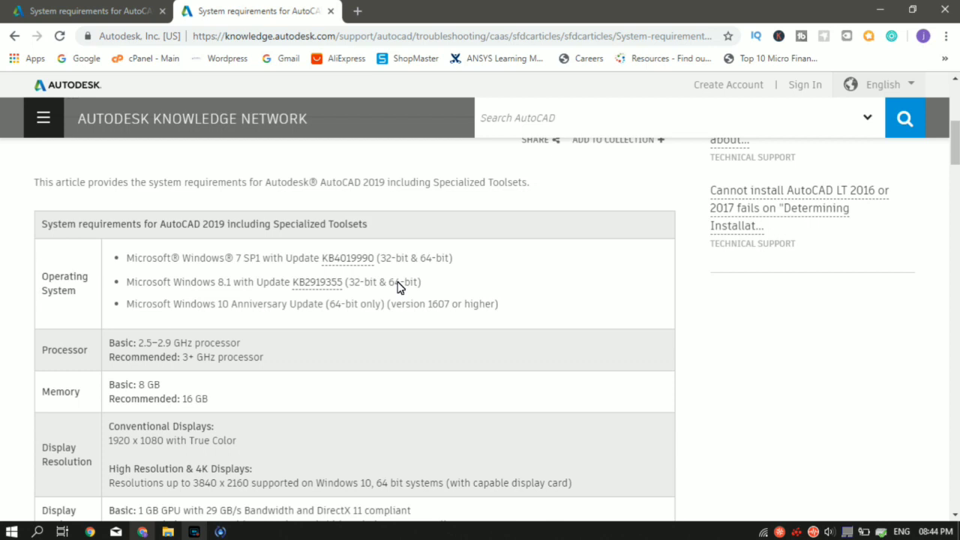
{"action": "scroll", "scroll_direction": "down", "scroll_amount": 3}
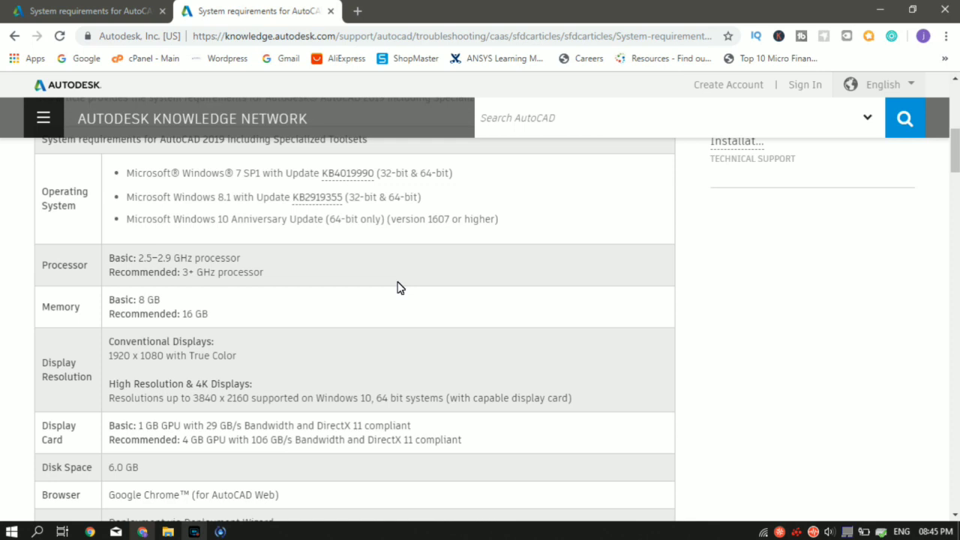
{"action": "mouse_move", "coordinate": [284, 249]}
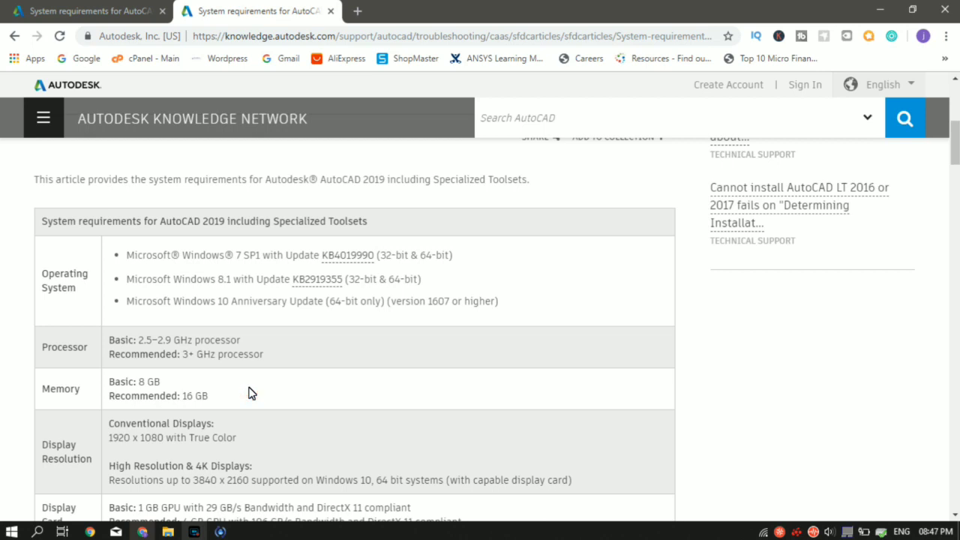
Step: Highlight the high-resolution 4K display requirement, then scroll up to the article's introduction
{"action": "scroll", "scroll_direction": "down", "scroll_amount": 3}
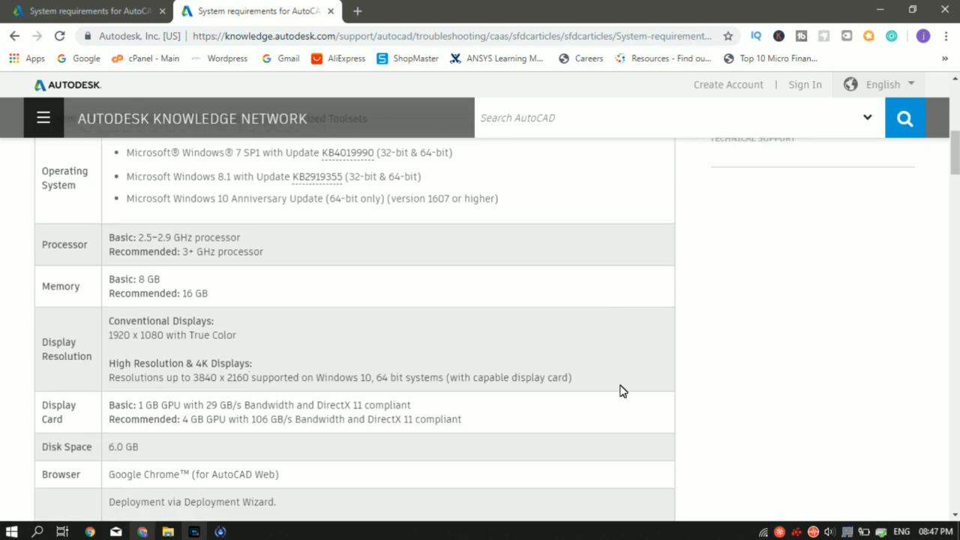
{"action": "left_click_drag", "start_coordinate": [108, 378], "coordinate": [570, 378]}
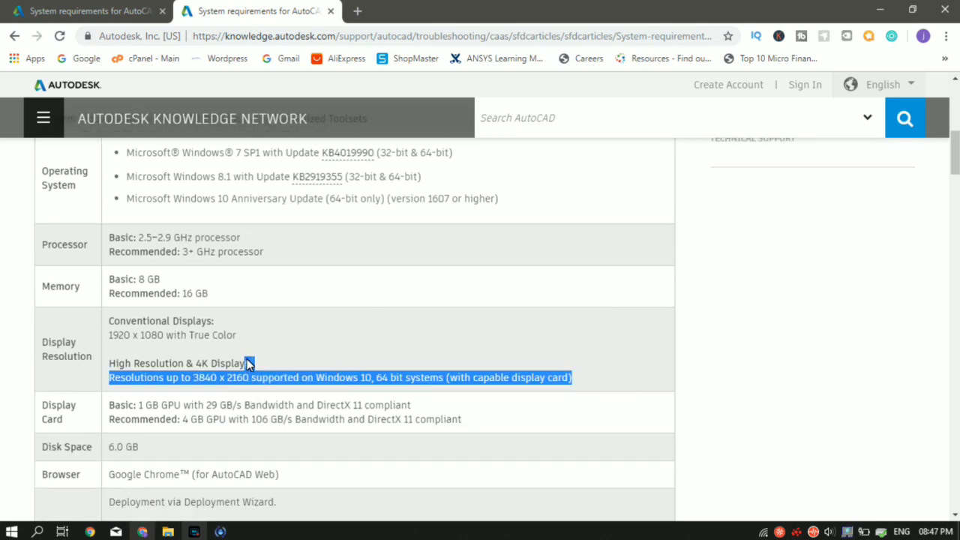
{"action": "scroll", "scroll_direction": "up", "scroll_amount": 3}
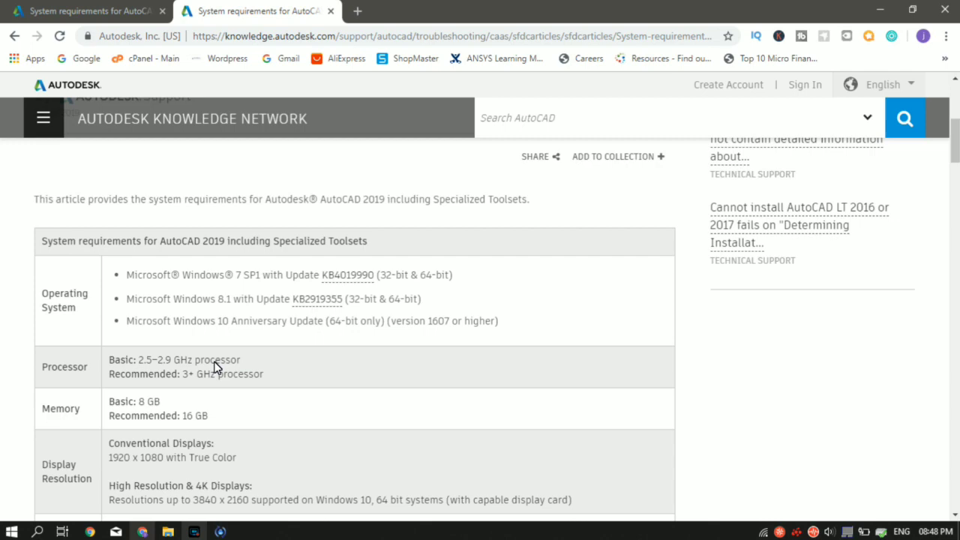